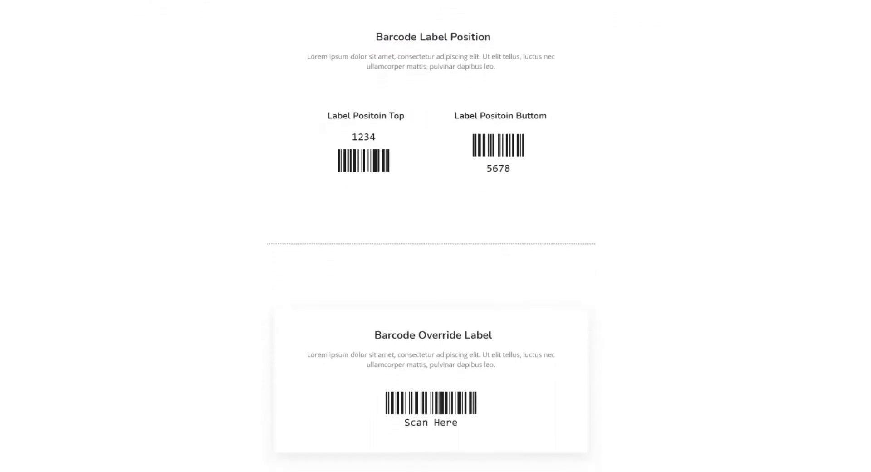
Scroll the Element Pack barcode demo past the label examples to Barcode Color Combinations
scroll(down, 3)
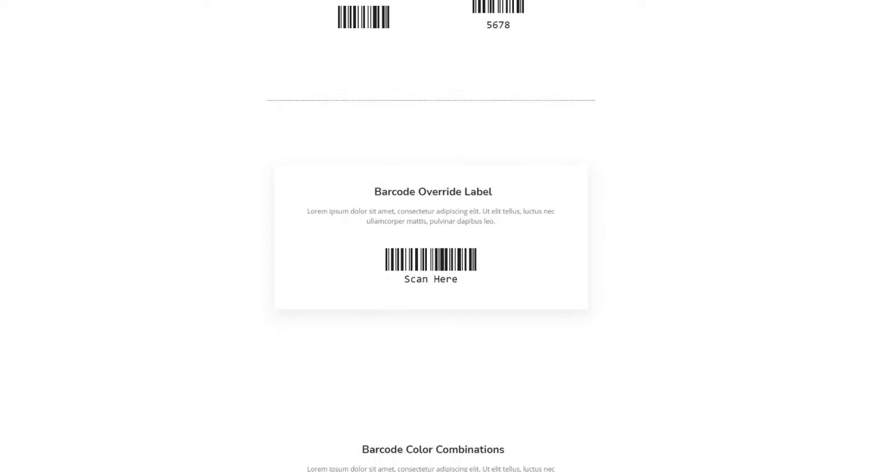
scroll(down, 3)
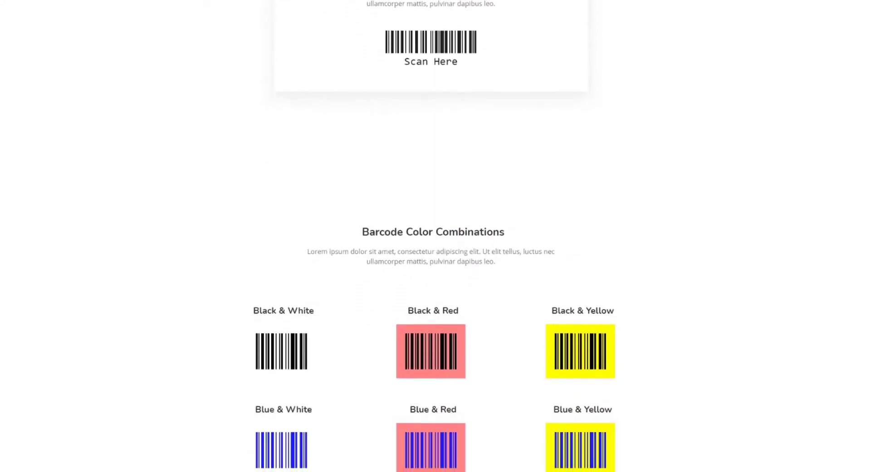
scroll(down, 3)
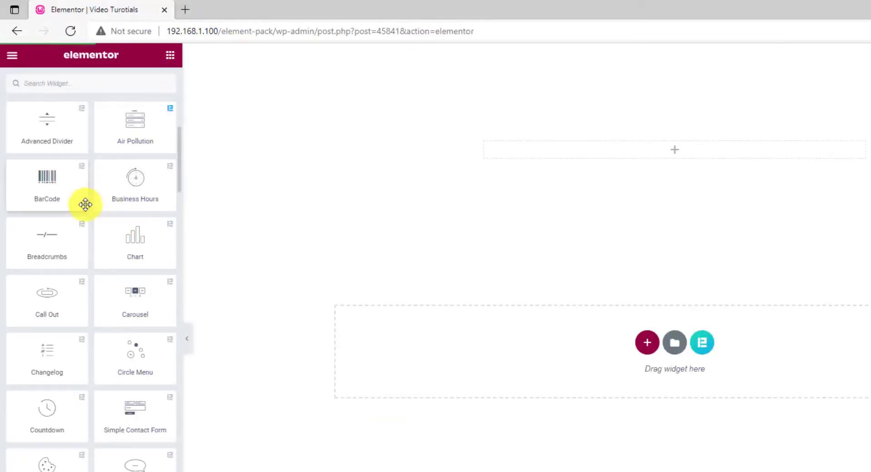
Drag the BarCode widget into the empty section, showing the default 1234 barcode
drag(47, 183, 675, 149)
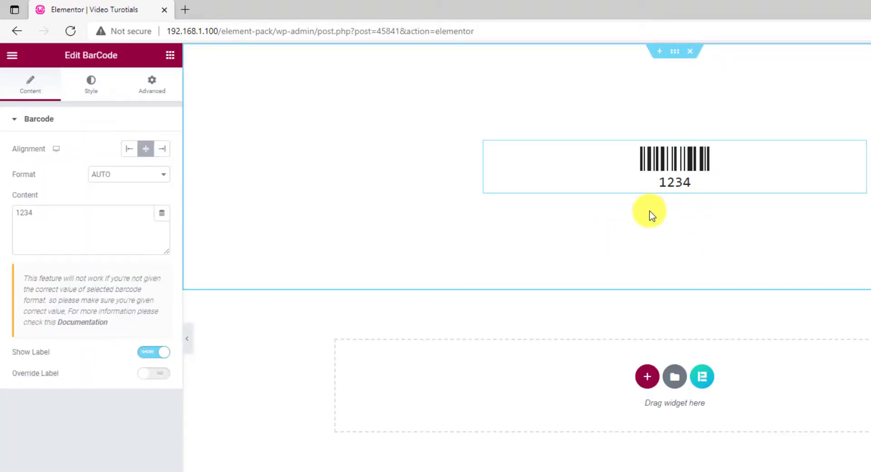
mouse_move(701, 208)
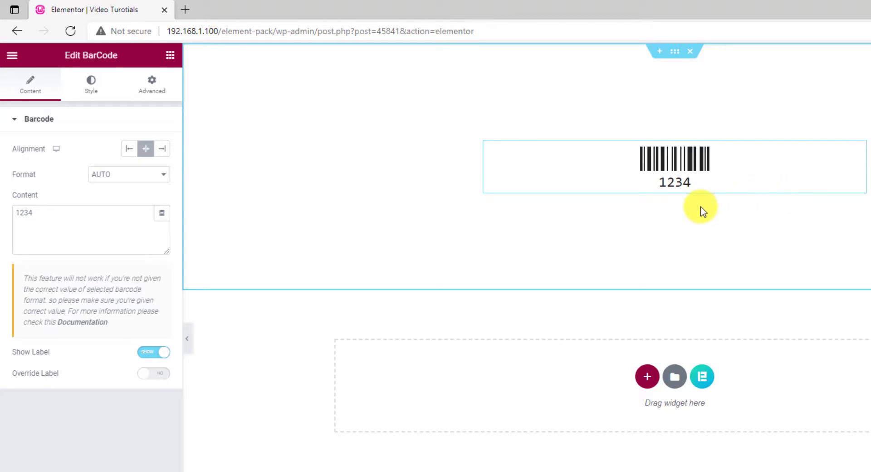
mouse_move(848, 233)
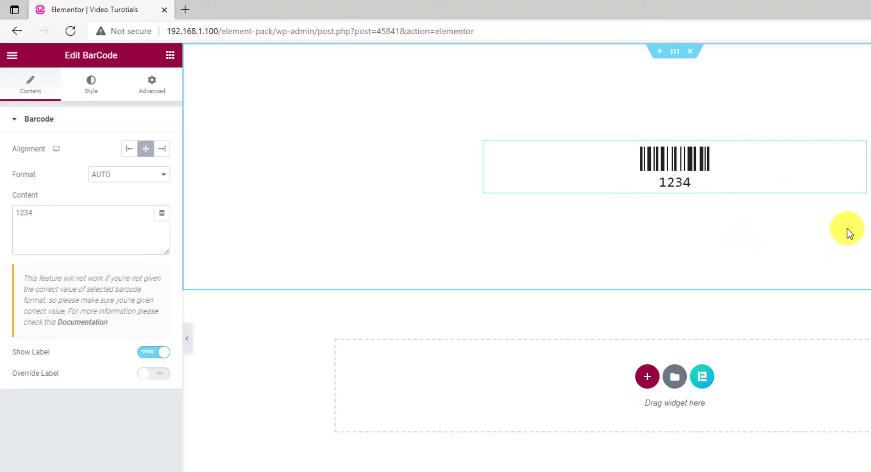
mouse_move(15, 126)
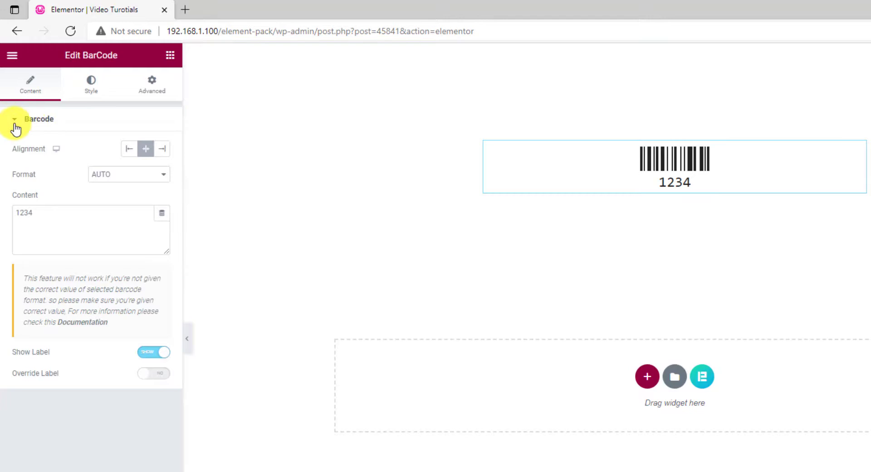
mouse_move(39, 156)
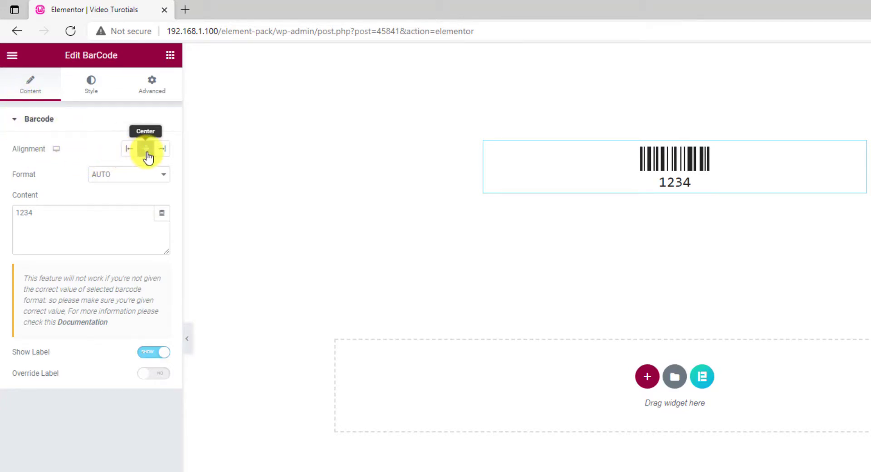
click(161, 149)
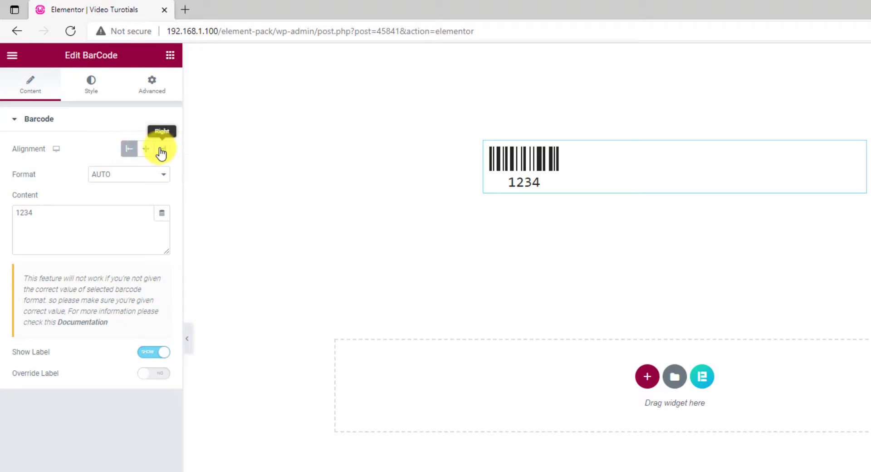
click(145, 148)
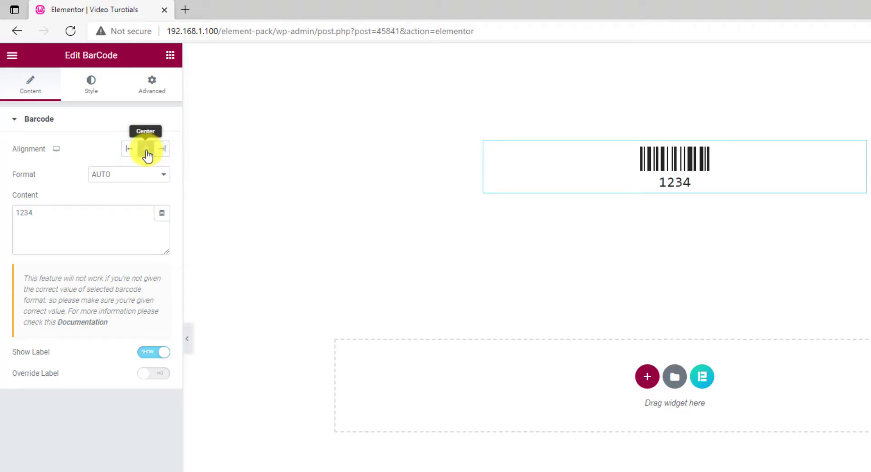
click(128, 173)
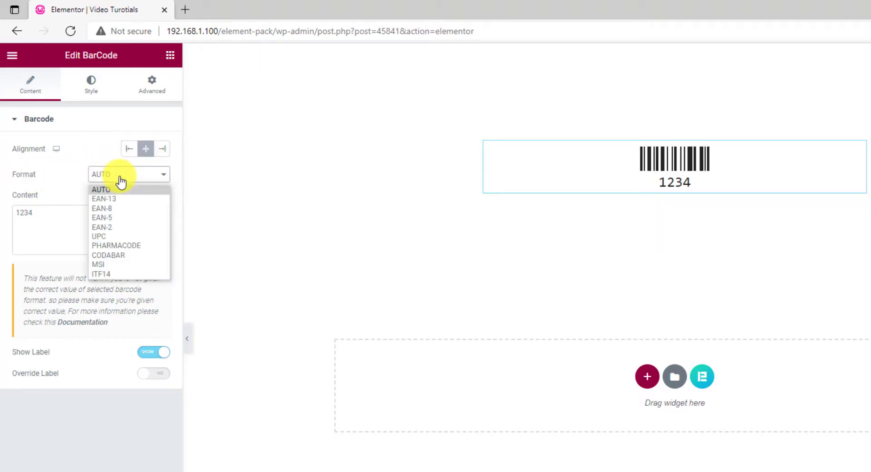
mouse_move(132, 200)
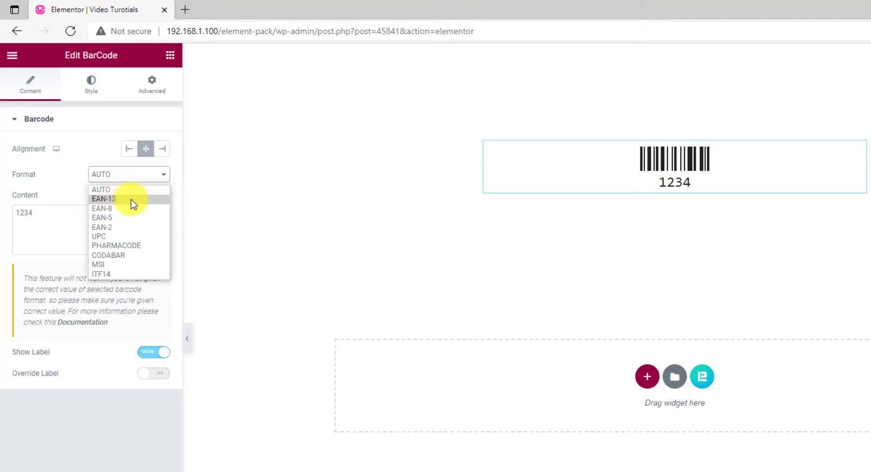
mouse_move(111, 217)
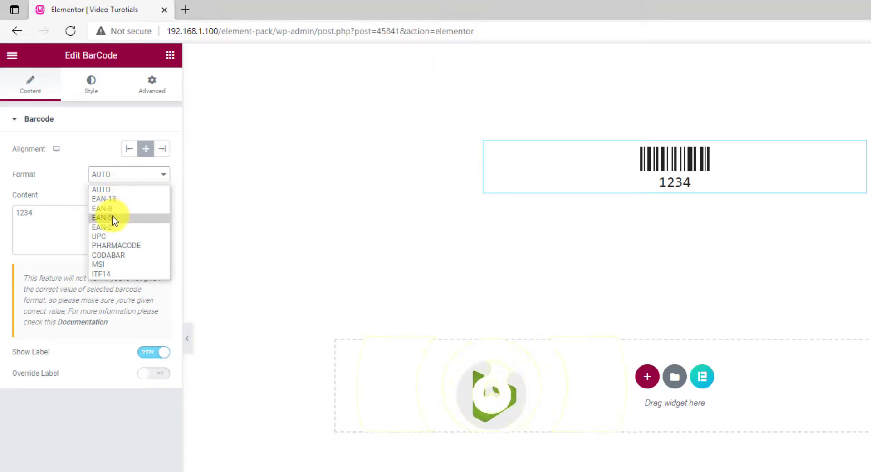
mouse_move(116, 245)
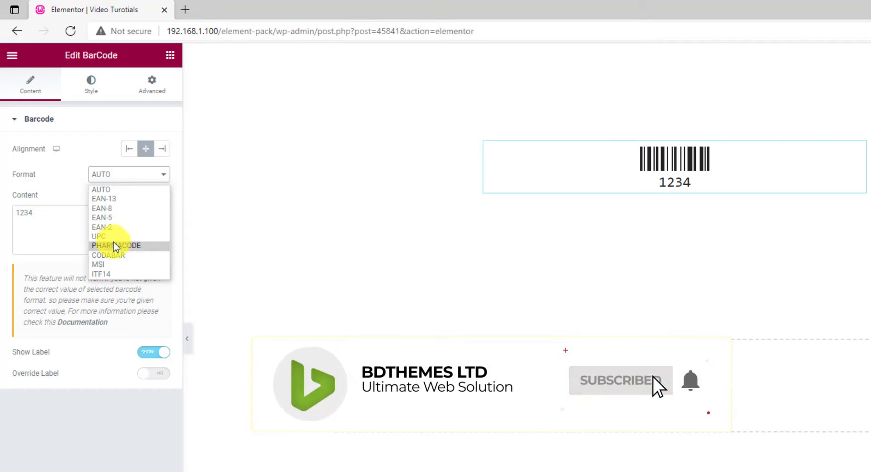
mouse_move(111, 254)
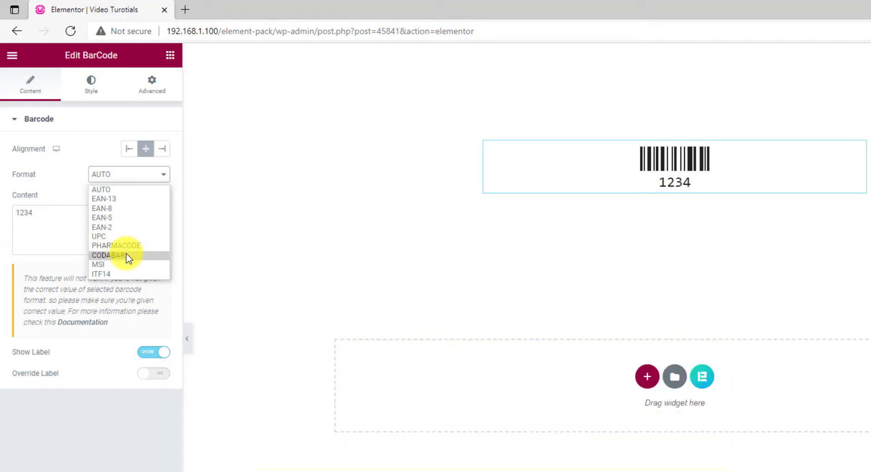
mouse_move(98, 264)
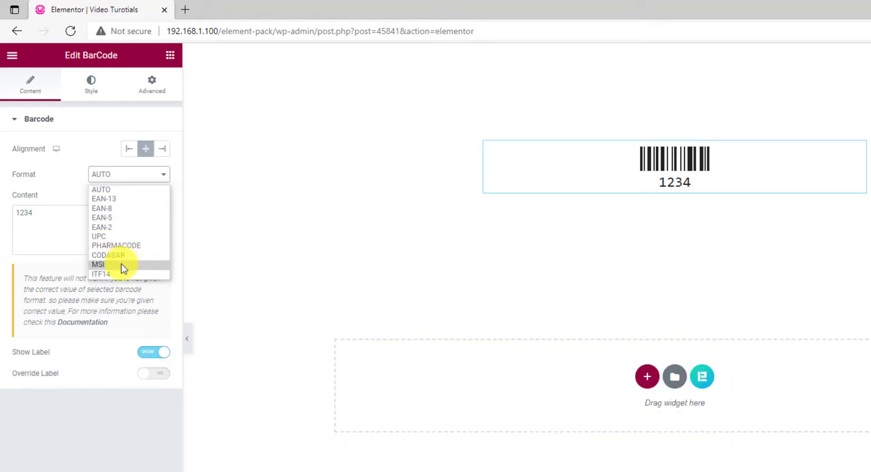
mouse_move(101, 274)
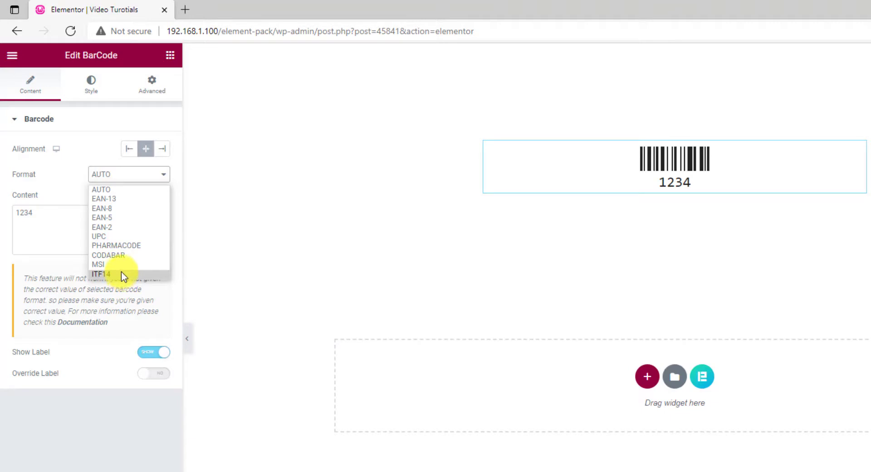
mouse_move(122, 289)
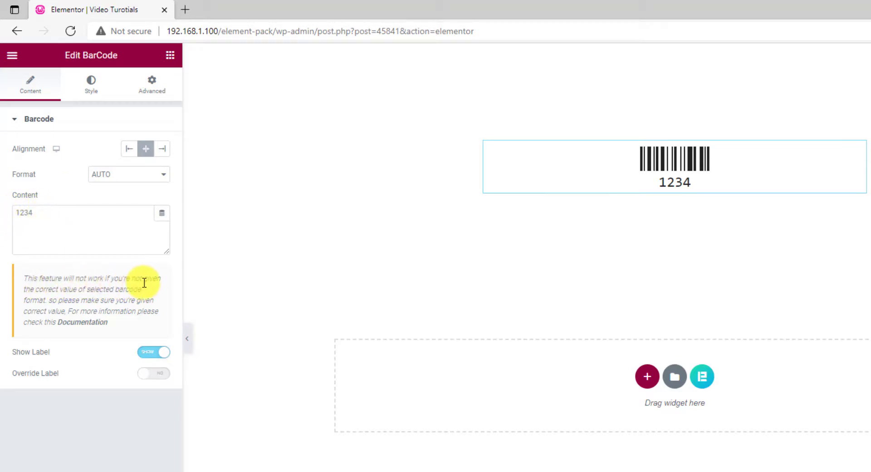
mouse_move(135, 303)
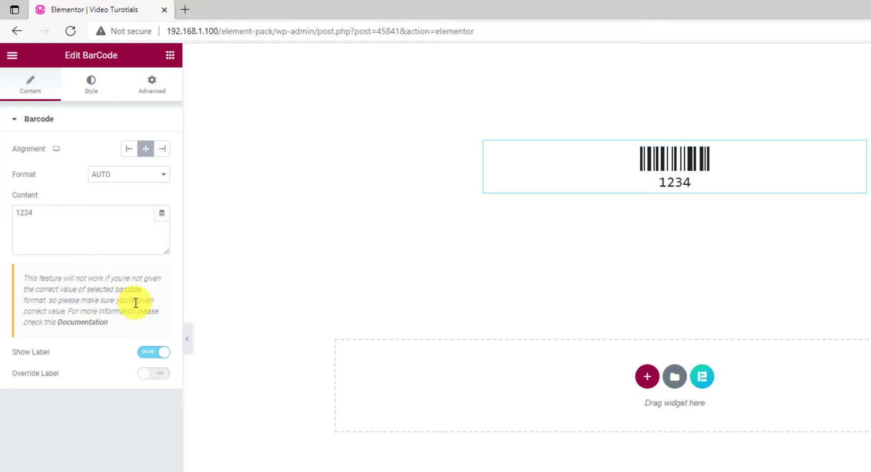
mouse_move(121, 326)
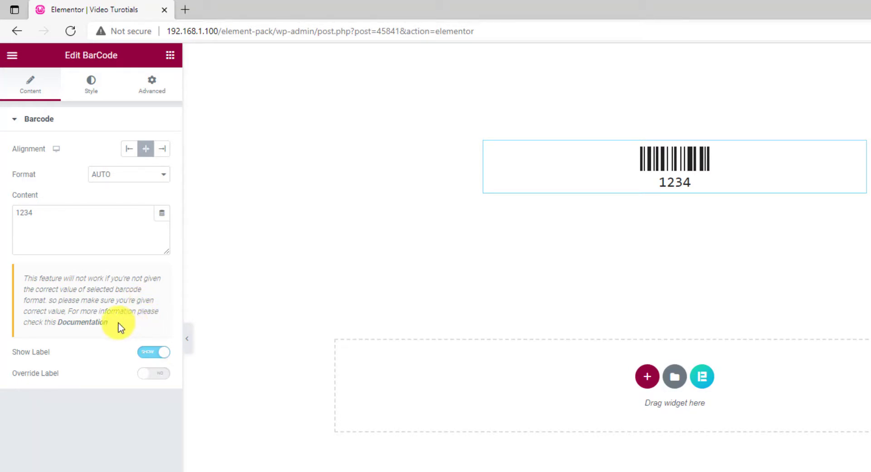
mouse_move(40, 327)
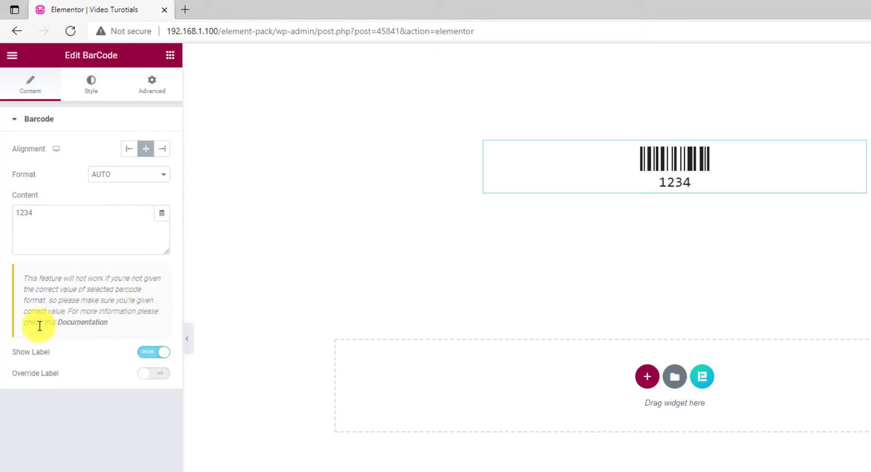
mouse_move(106, 327)
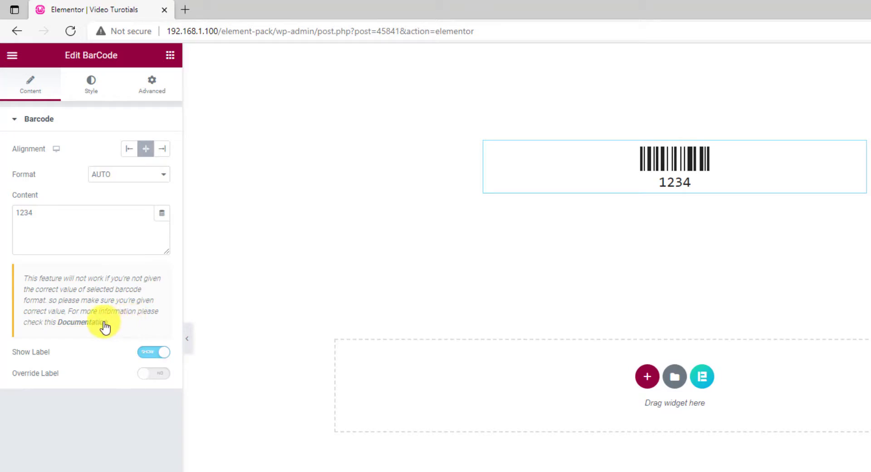
Open the 'How to use barcode widget' documentation and scroll to its GS1 guidance
click(72, 321)
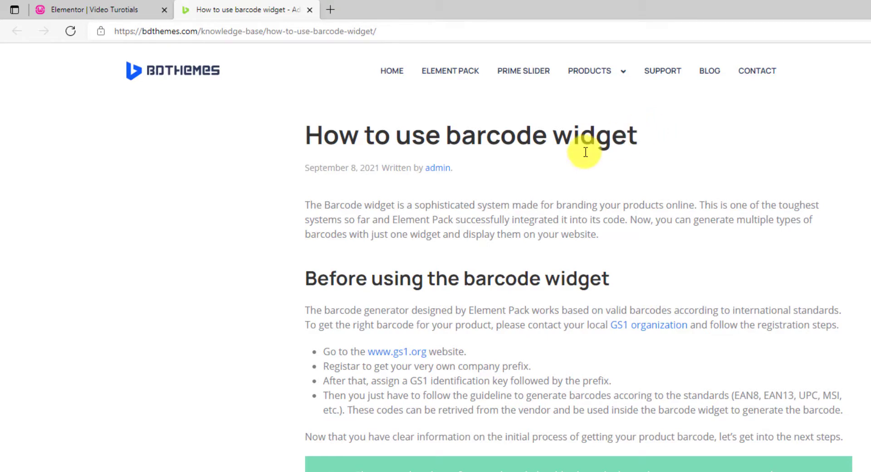
mouse_move(377, 153)
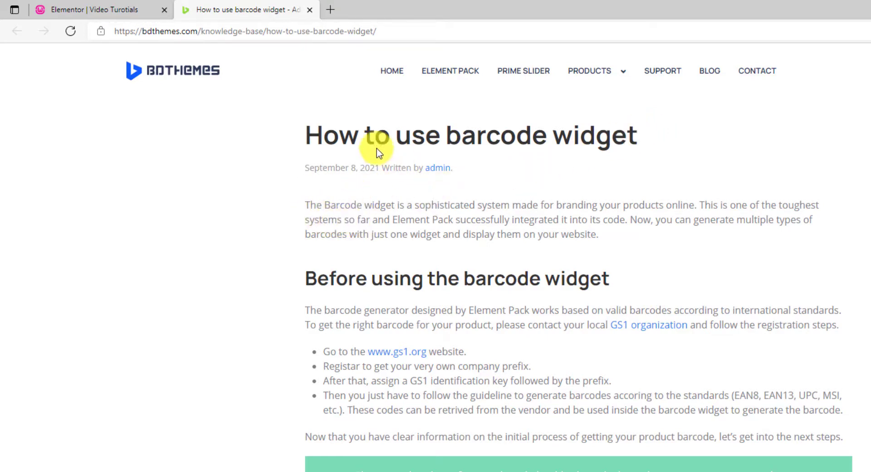
mouse_move(658, 171)
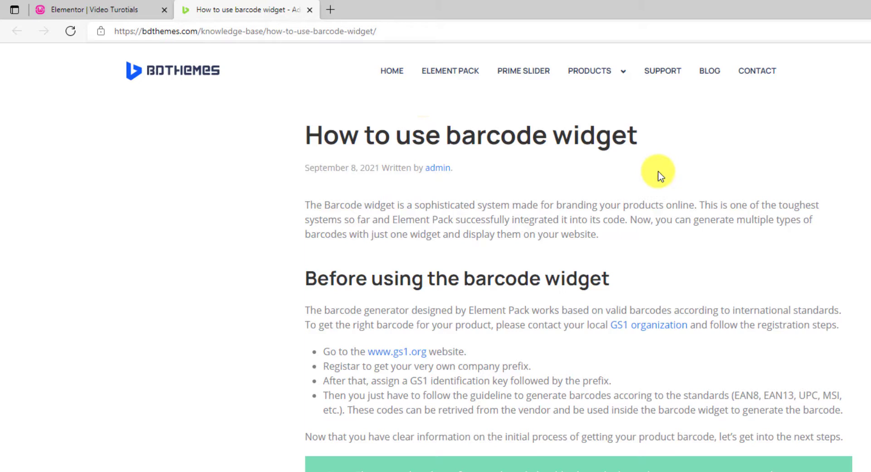
scroll(down, 3)
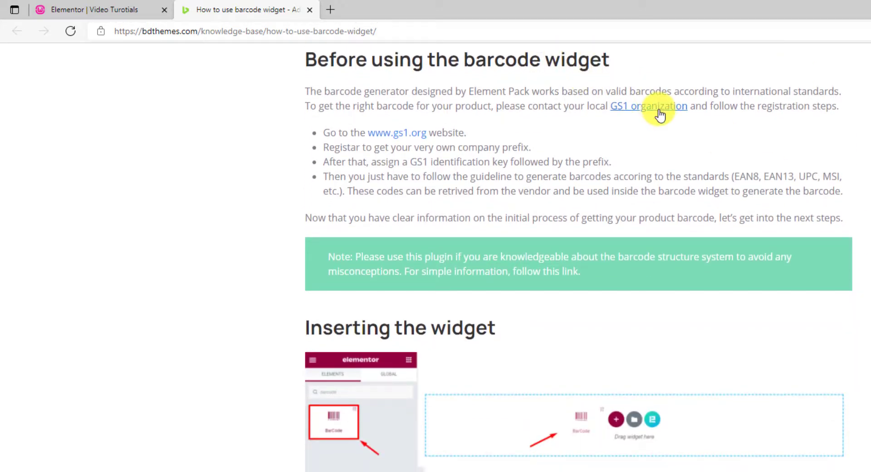
mouse_move(584, 124)
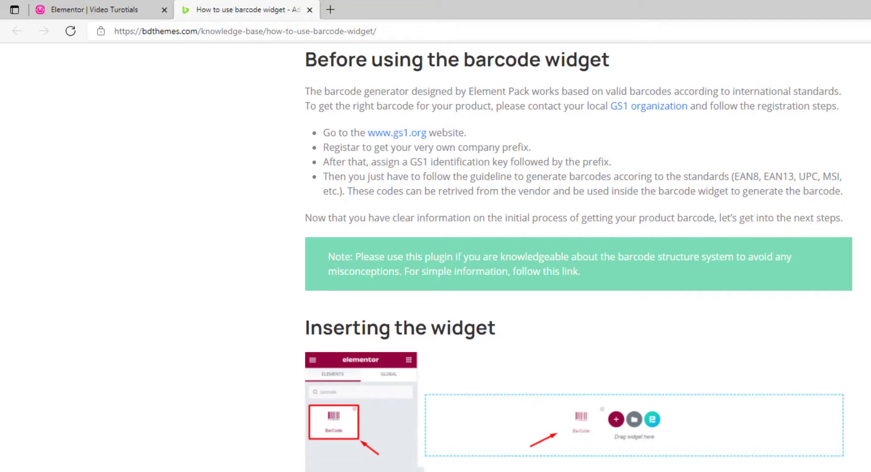
mouse_move(103, 10)
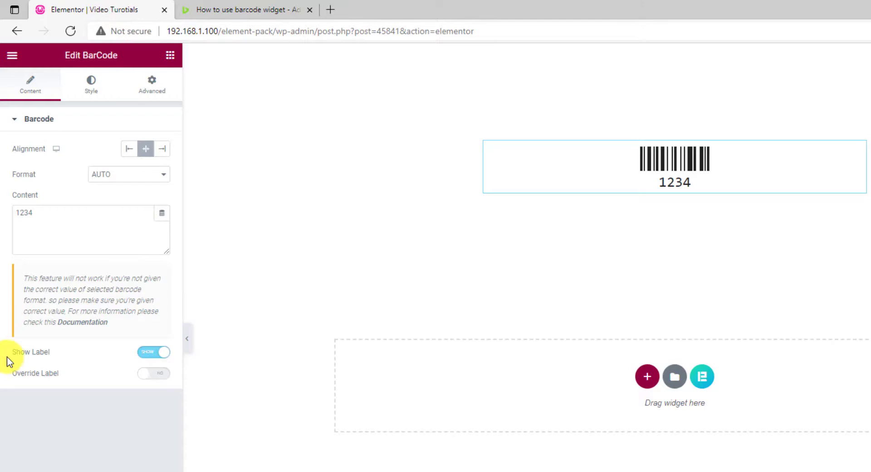
Enable Override Label and set the label text to 'BDThemes'
click(154, 372)
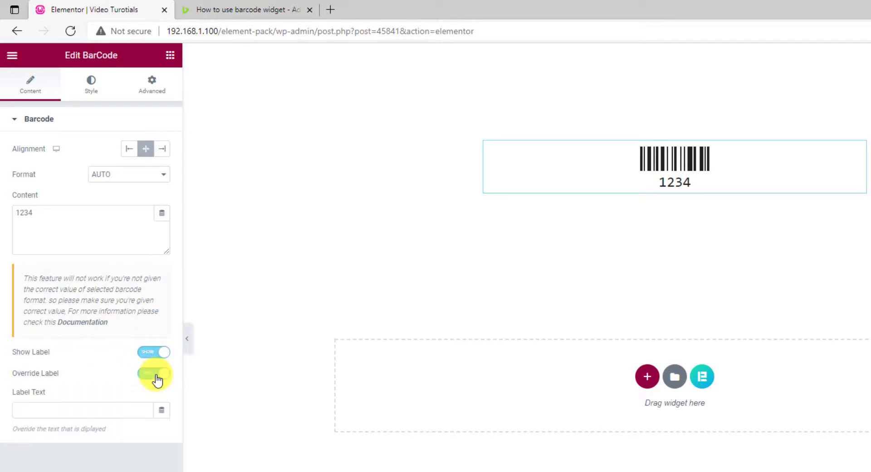
click(153, 373)
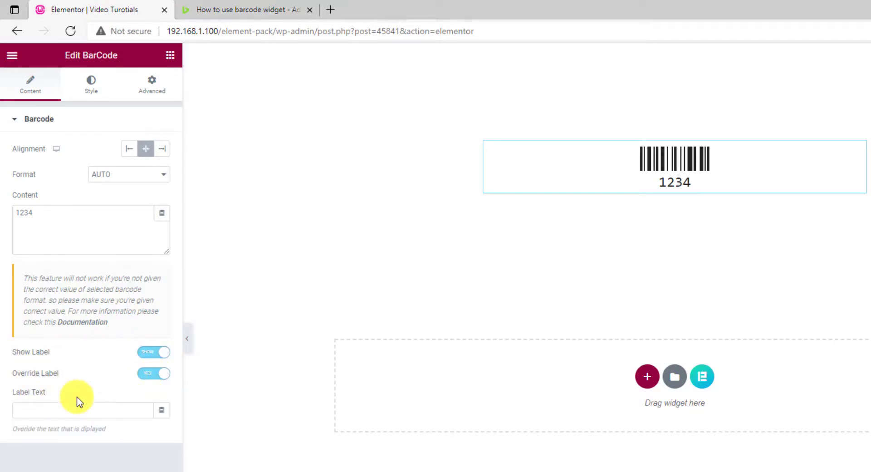
text(BDThemes)
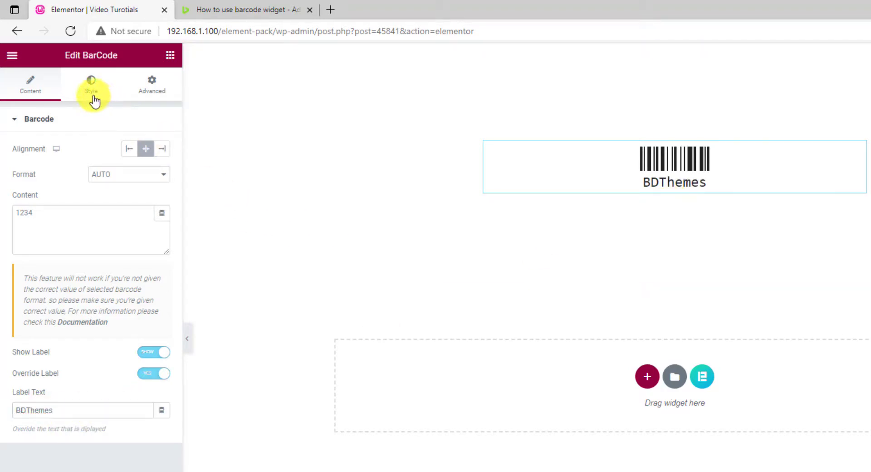
Set the barcode Line Color to blue #0002F8 and Background to yellow #FDC001
click(91, 84)
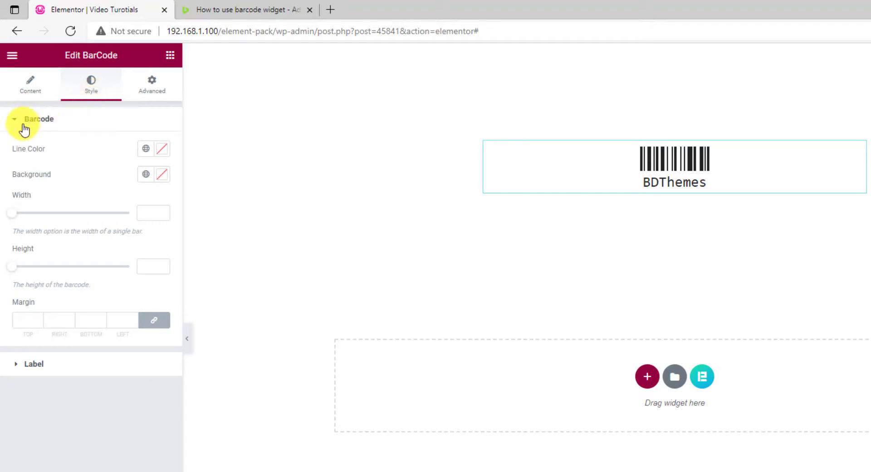
mouse_move(33, 178)
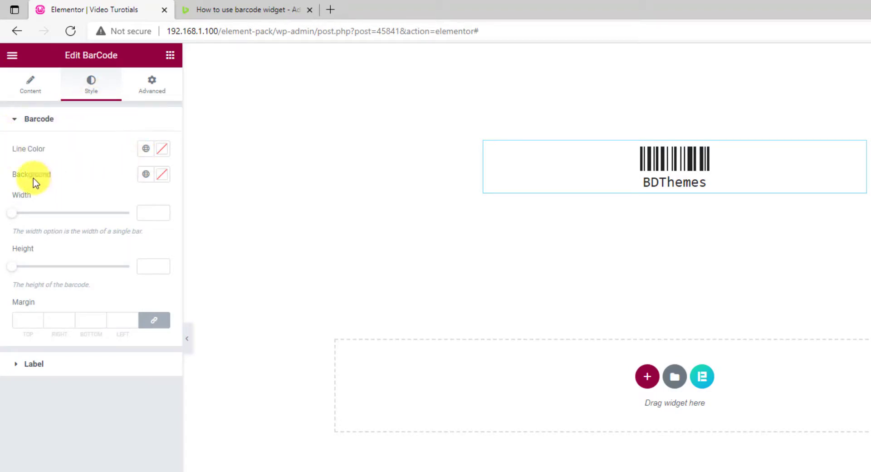
click(145, 148)
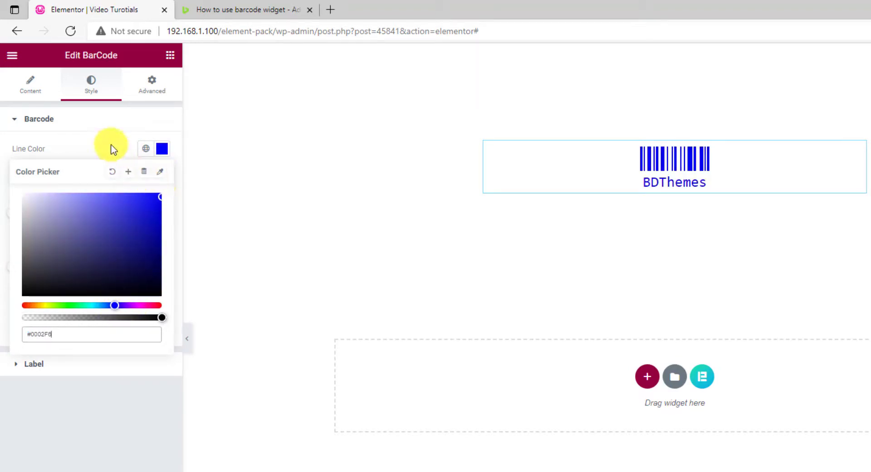
click(146, 174)
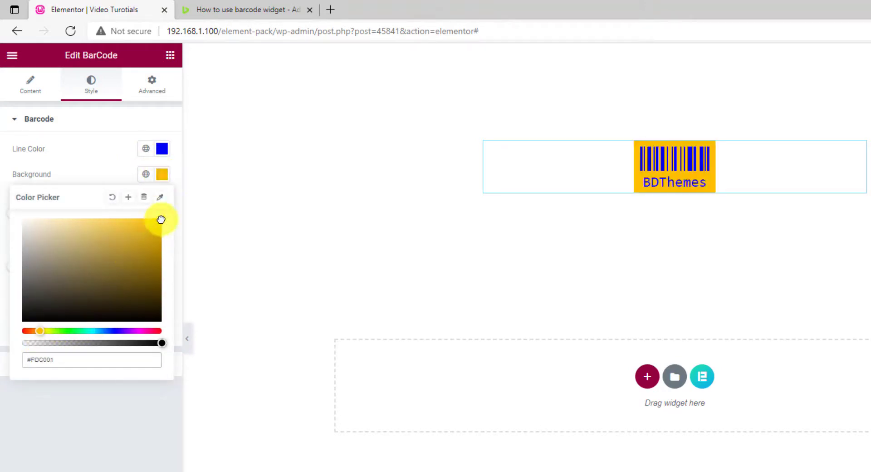
click(114, 174)
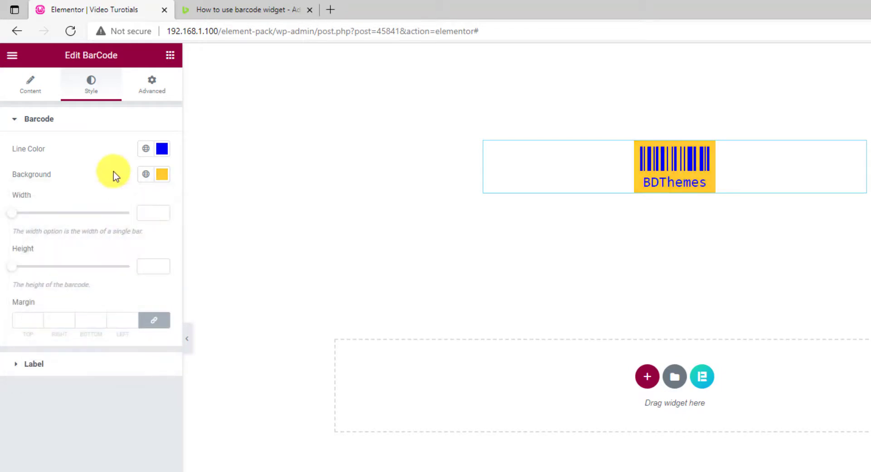
mouse_move(12, 214)
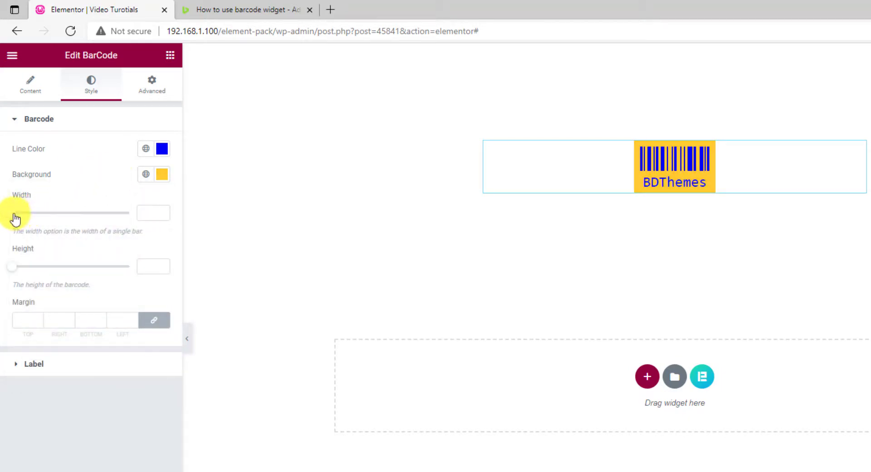
Set the barcode bar Width to 1.8 and Height to 47
drag(16, 213, 48, 213)
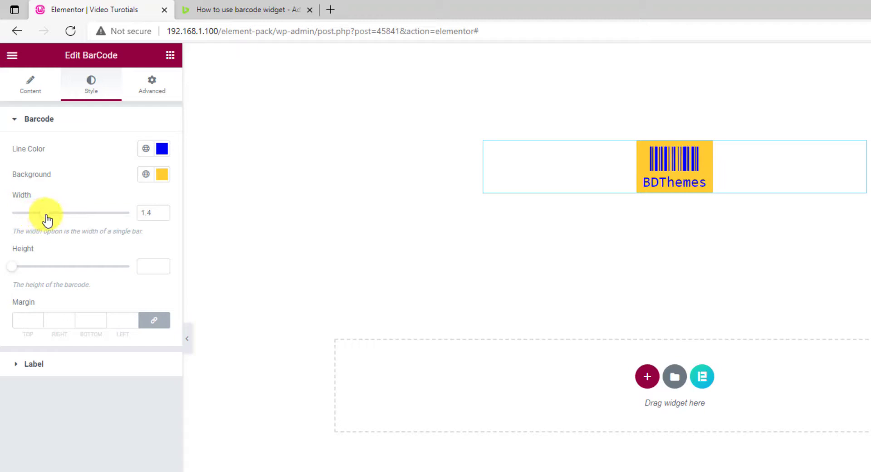
drag(47, 213, 88, 212)
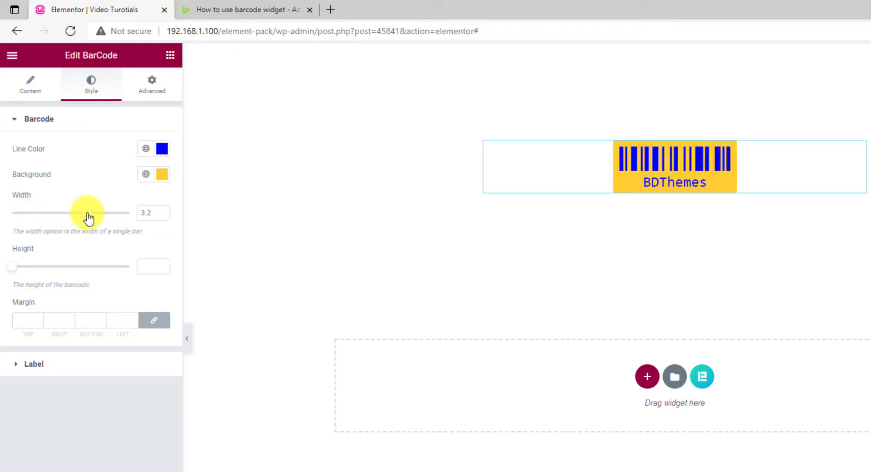
drag(87, 212, 62, 212)
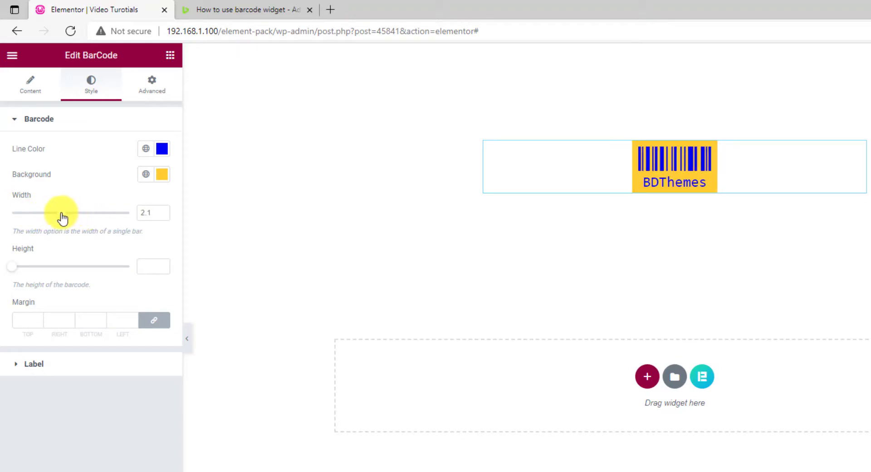
drag(71, 212, 53, 212)
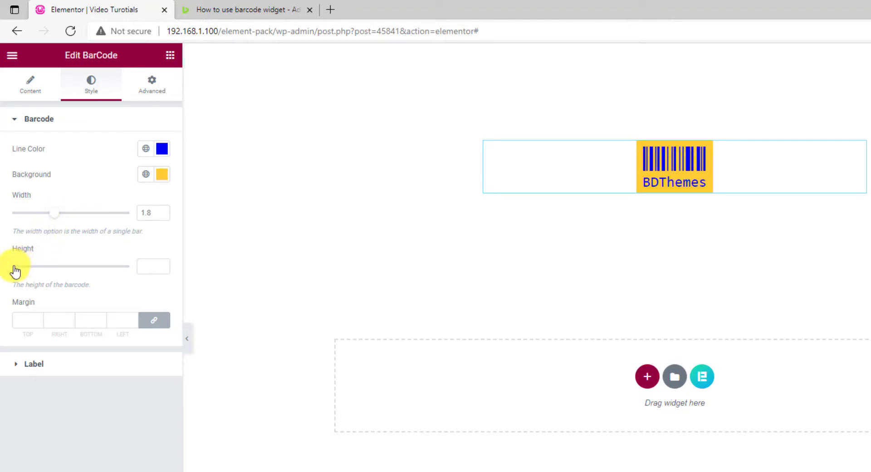
drag(15, 266, 42, 266)
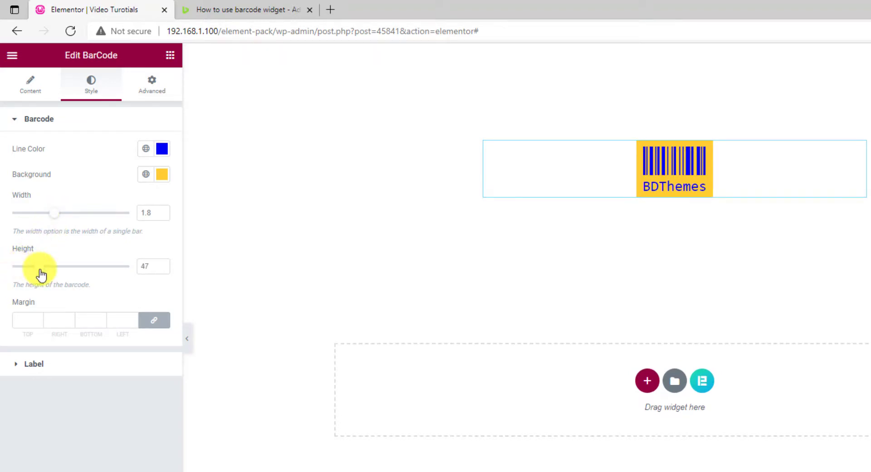
drag(54, 266, 33, 266)
text(20)
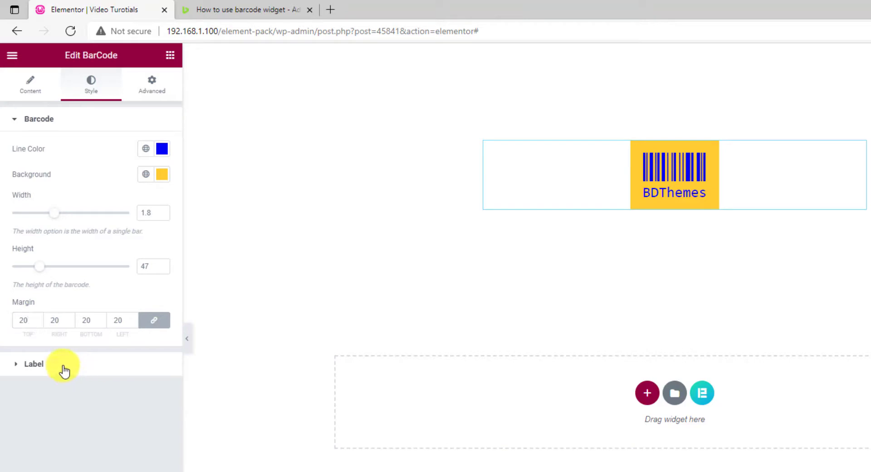
Keep the label Position at Bottom after trying Top, and set its font weight to Bold
click(33, 363)
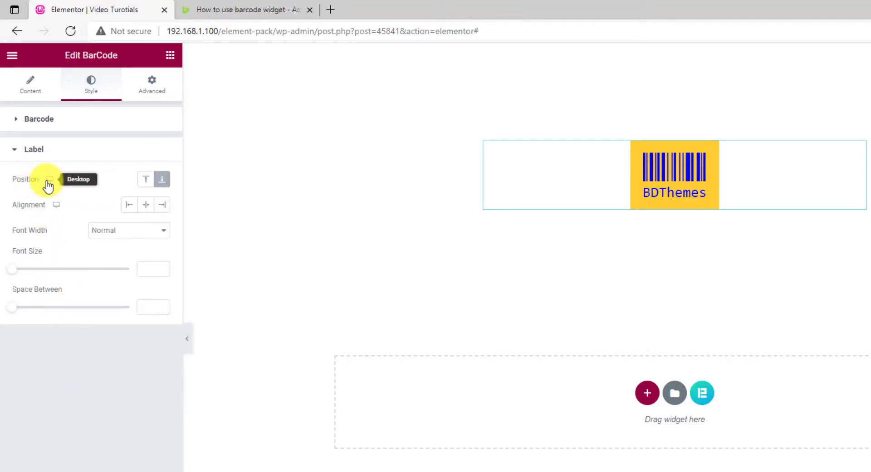
mouse_move(145, 179)
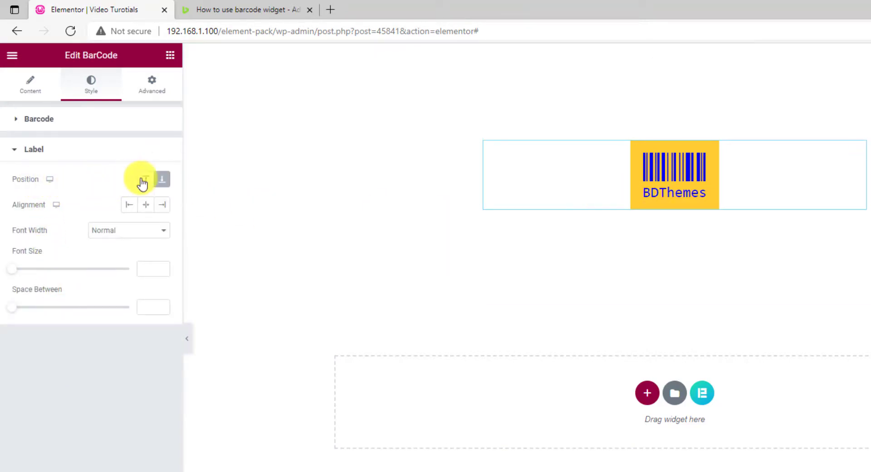
click(145, 179)
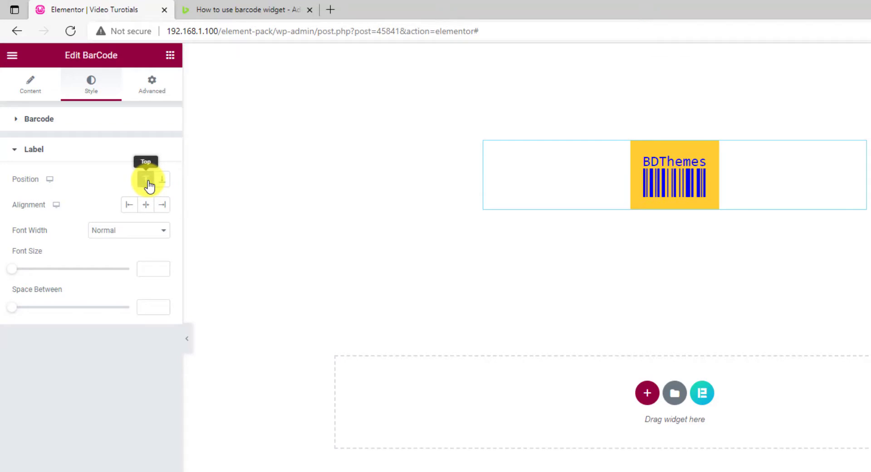
click(162, 178)
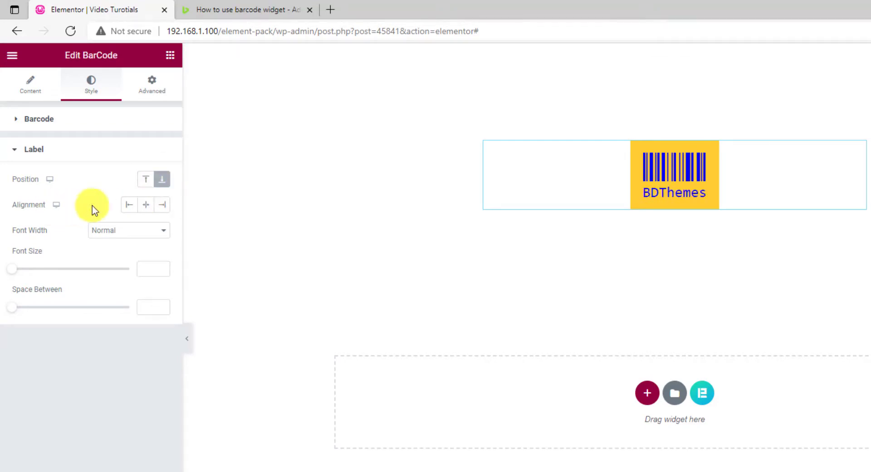
mouse_move(146, 205)
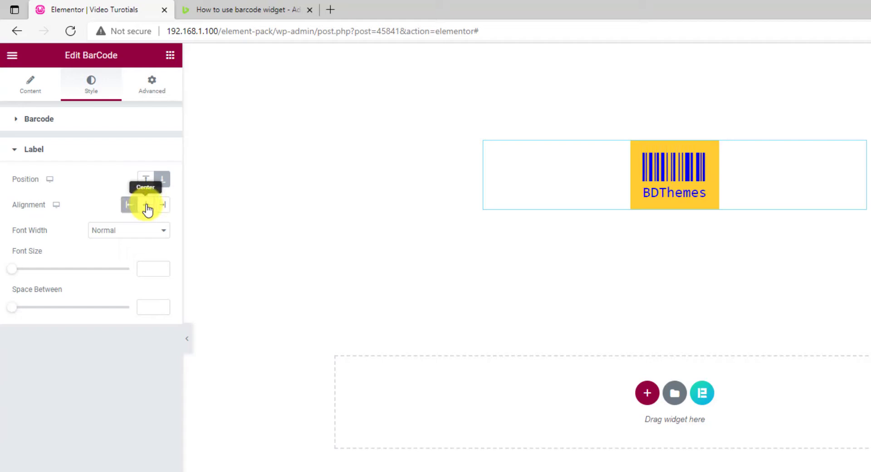
mouse_move(117, 231)
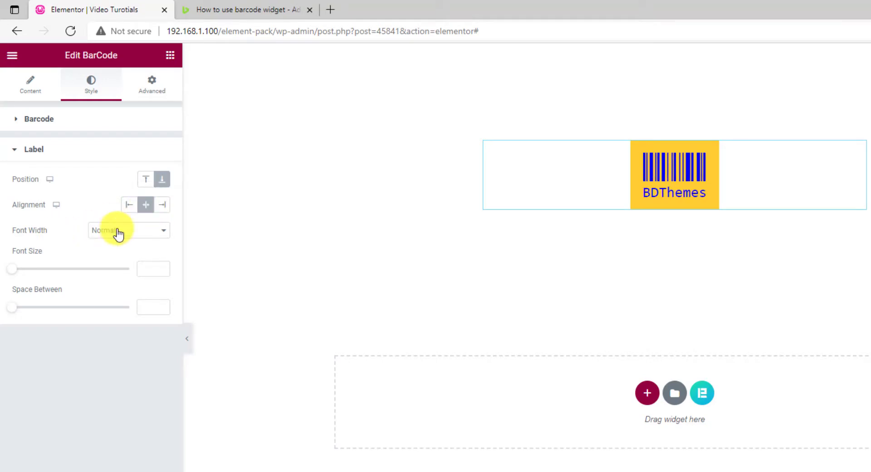
click(127, 230)
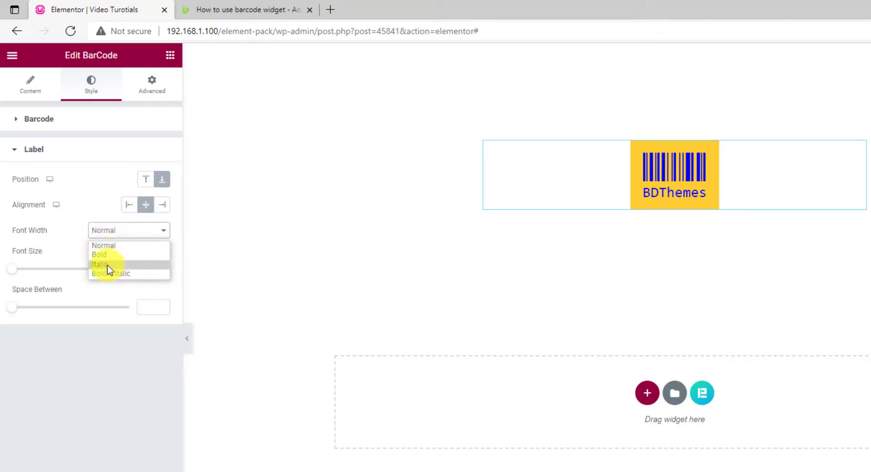
click(98, 254)
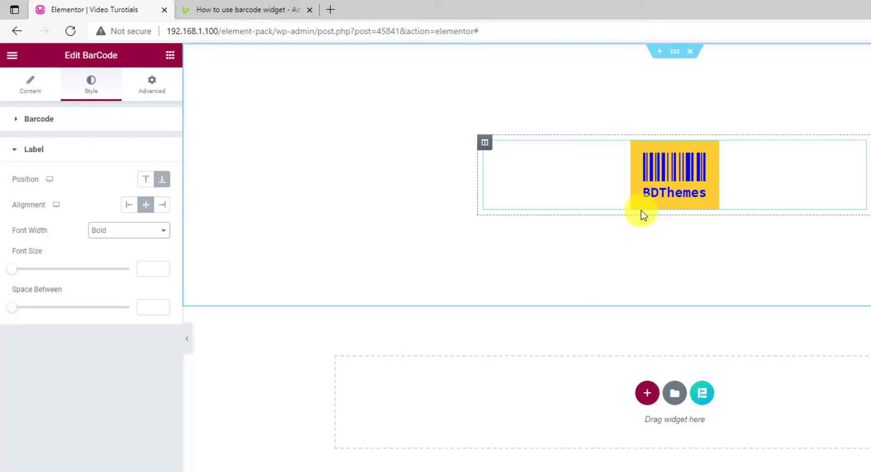
Set the label Font Size to 24 and Space Between to 6
drag(11, 268, 61, 269)
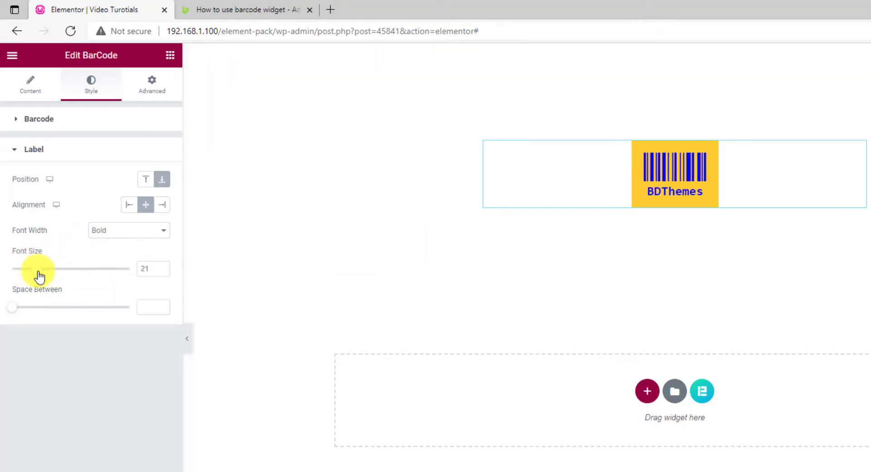
drag(13, 268, 38, 269)
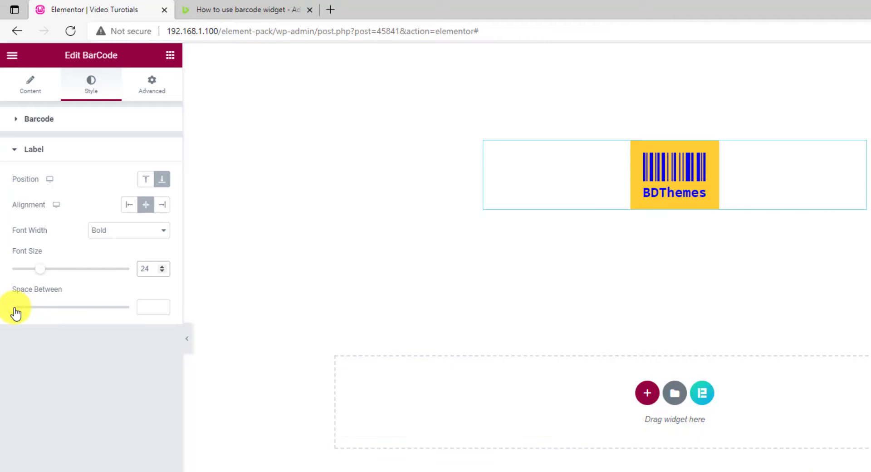
drag(11, 307, 32, 307)
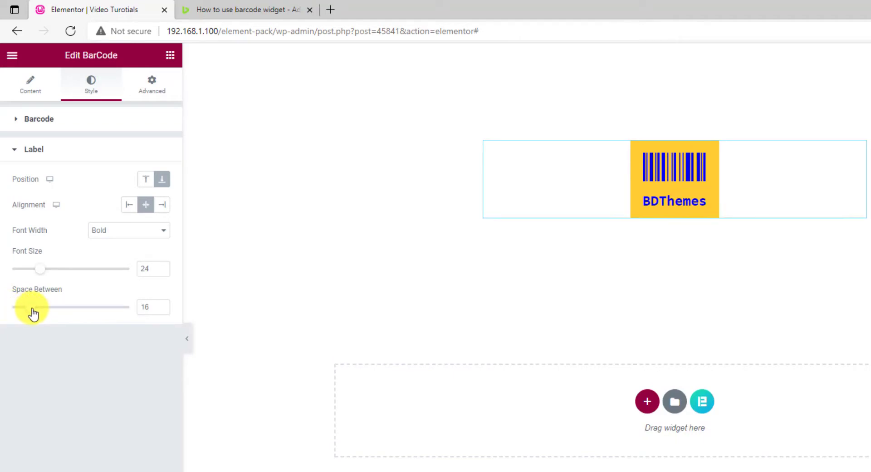
drag(39, 307, 8, 307)
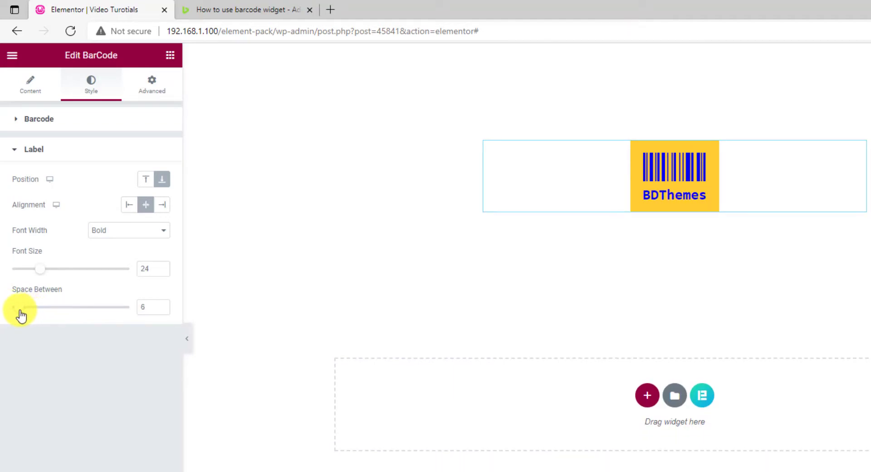
mouse_move(330, 402)
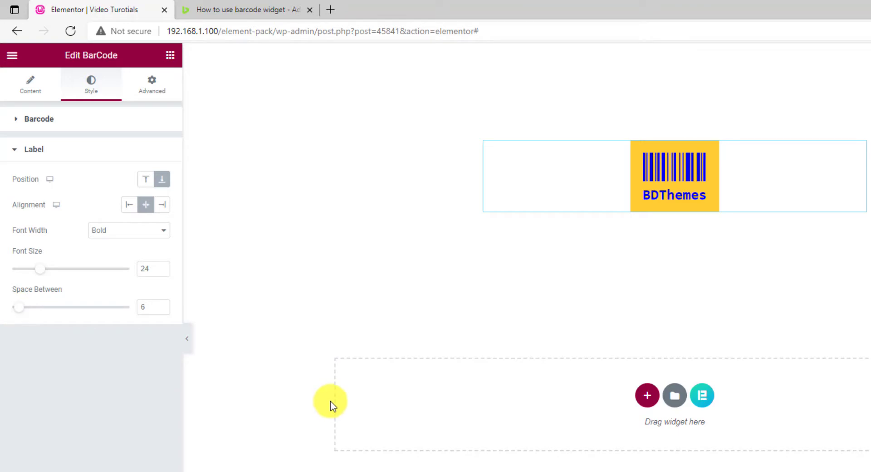